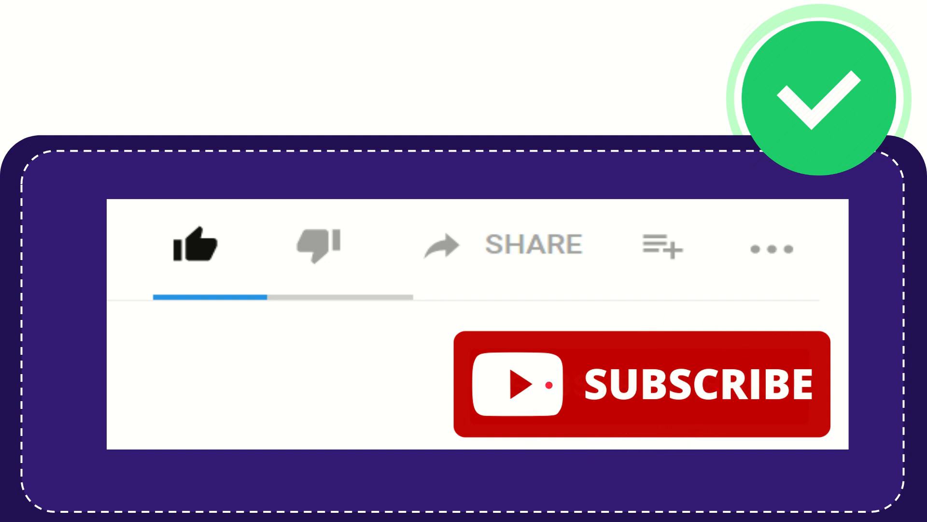
click(197, 245)
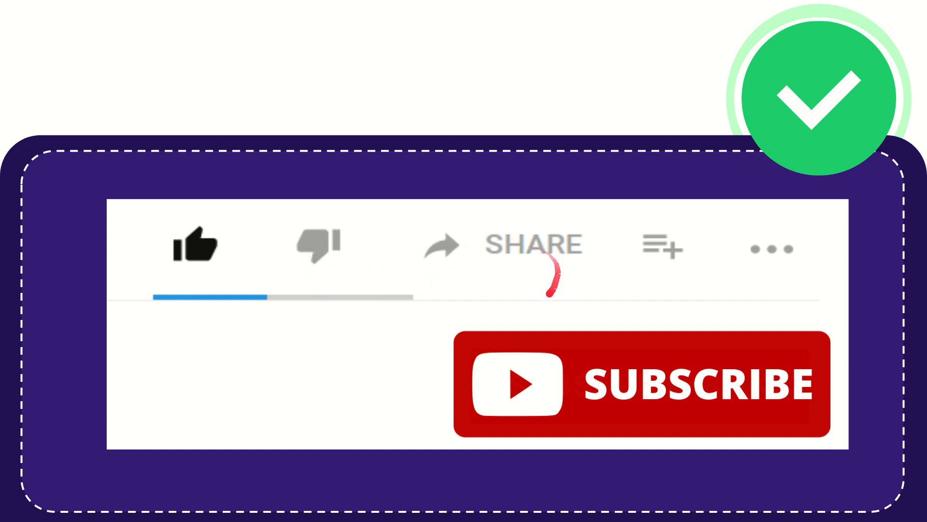
mouse_move(529, 255)
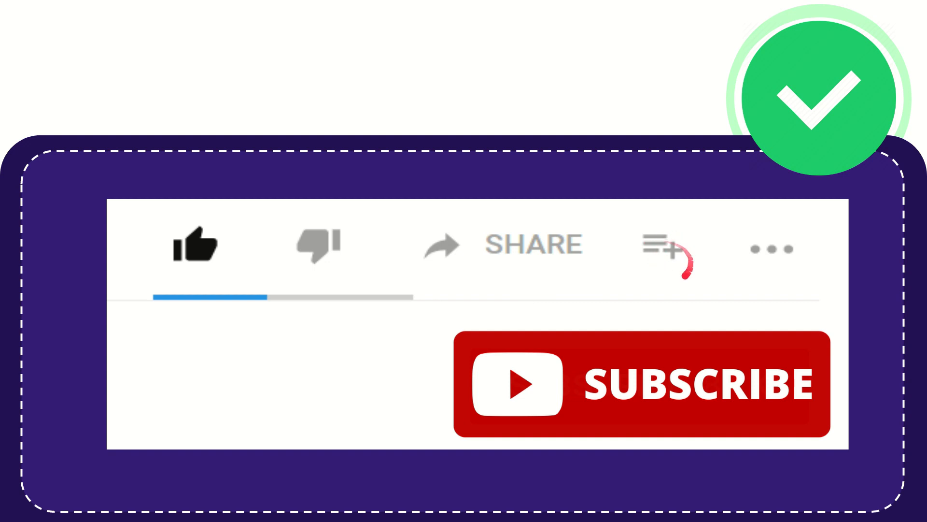
mouse_move(780, 249)
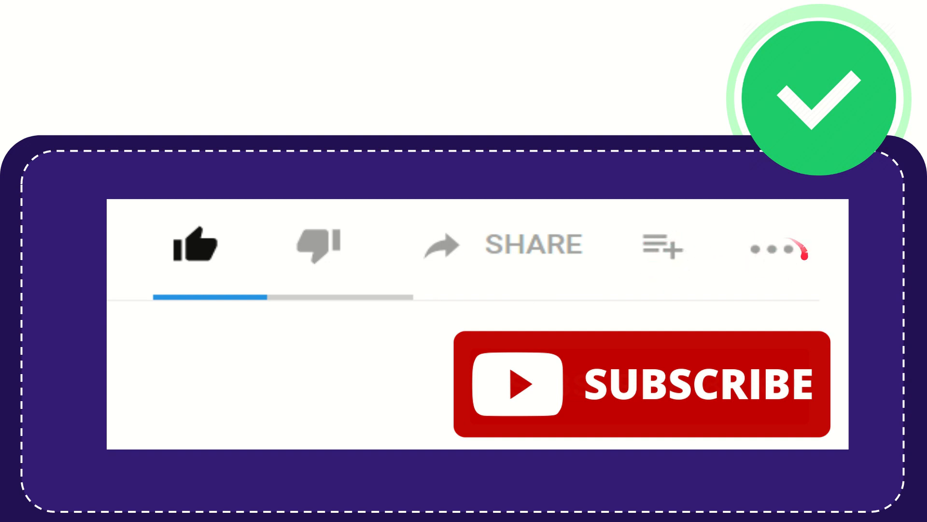